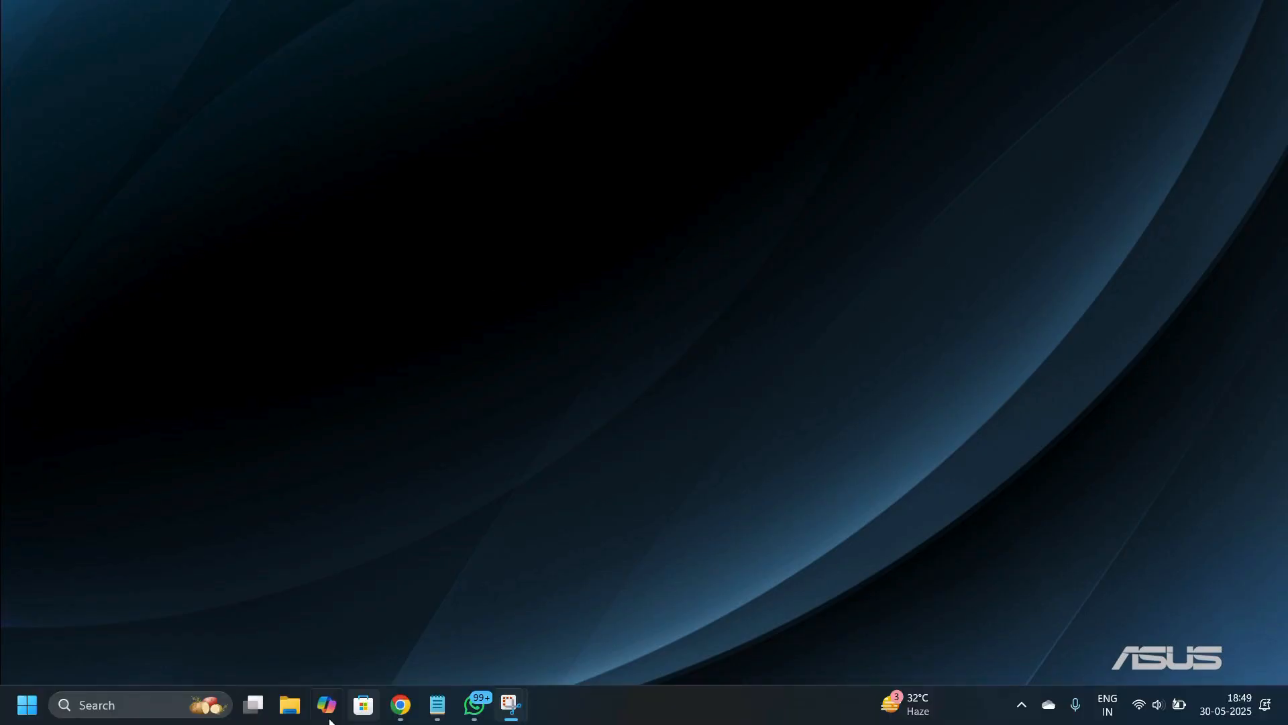
mouse_move(27, 705)
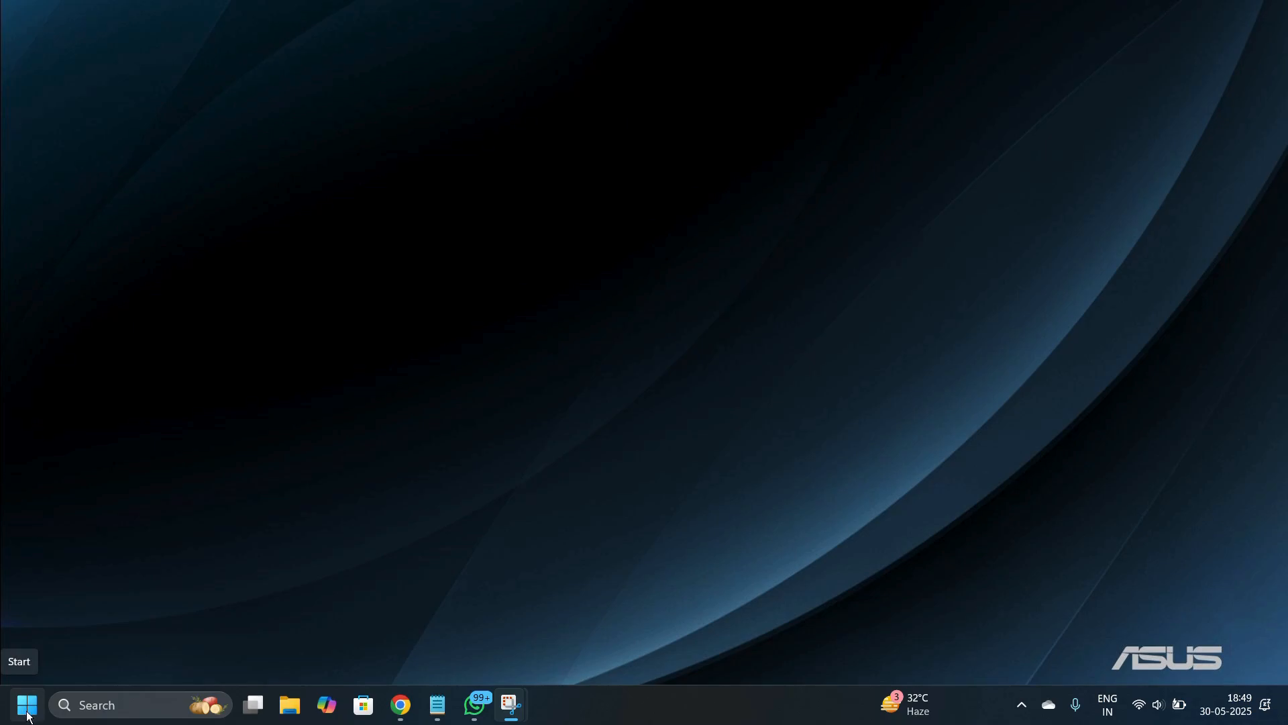
- Open the Win+X quick-link menu from the Start button
right_click(26, 704)
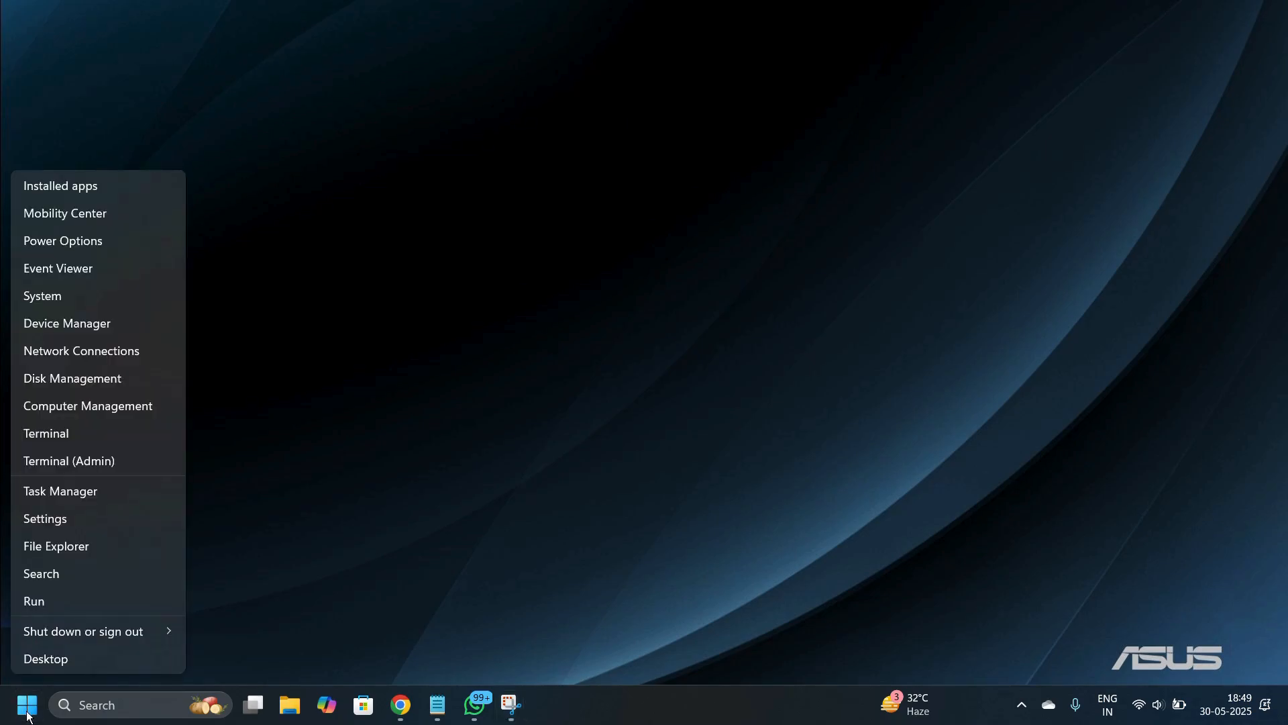
mouse_move(55, 524)
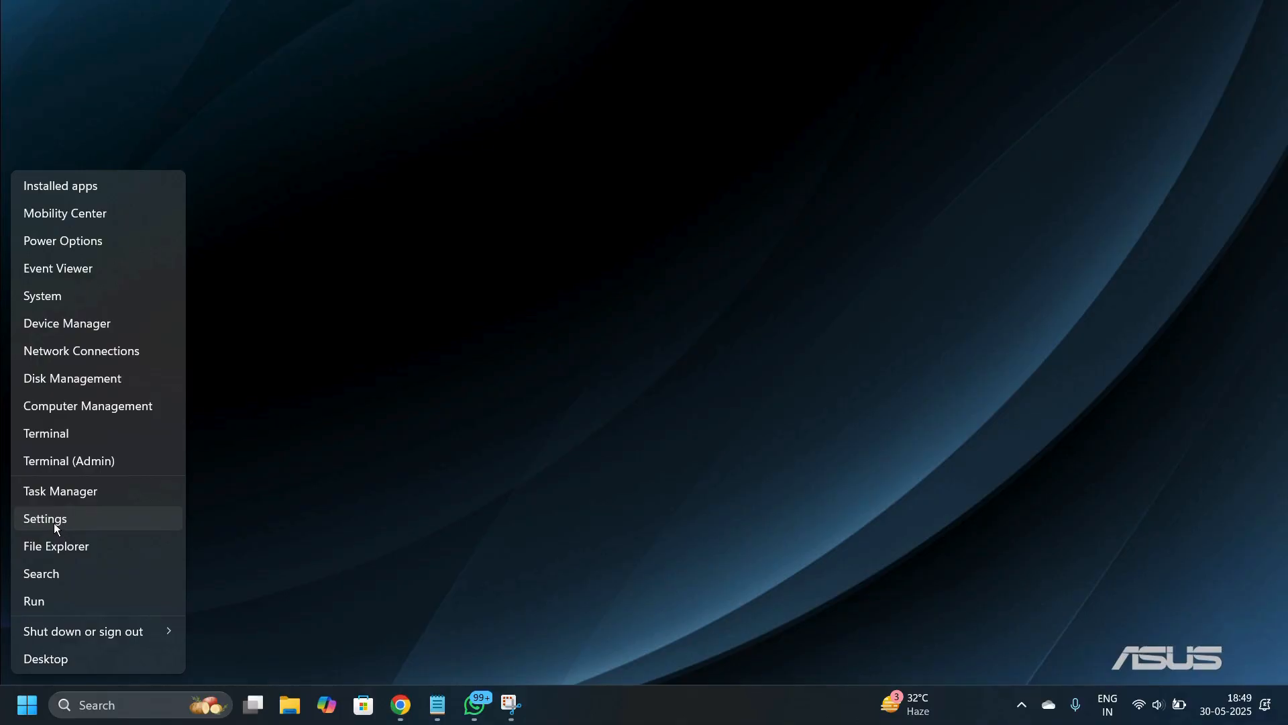
mouse_move(66, 528)
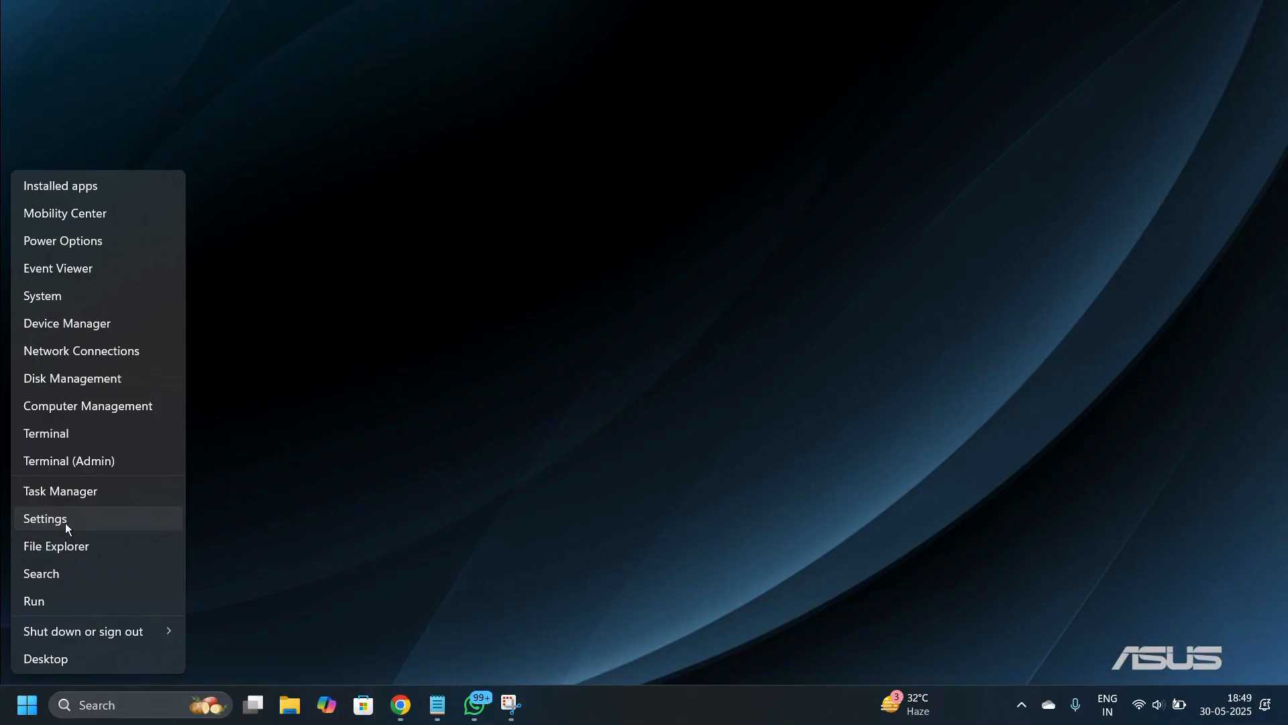
- Launch Settings from the quick-link menu and go to the Apps page
click(45, 518)
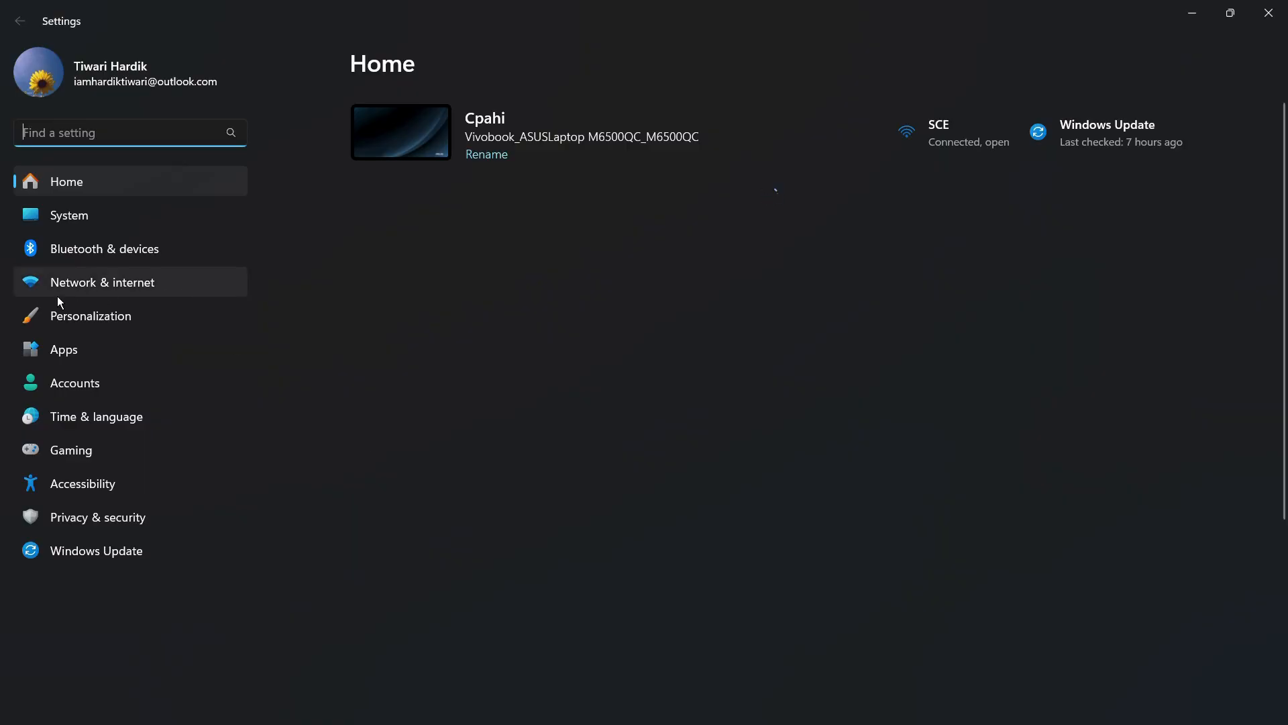
mouse_move(105, 351)
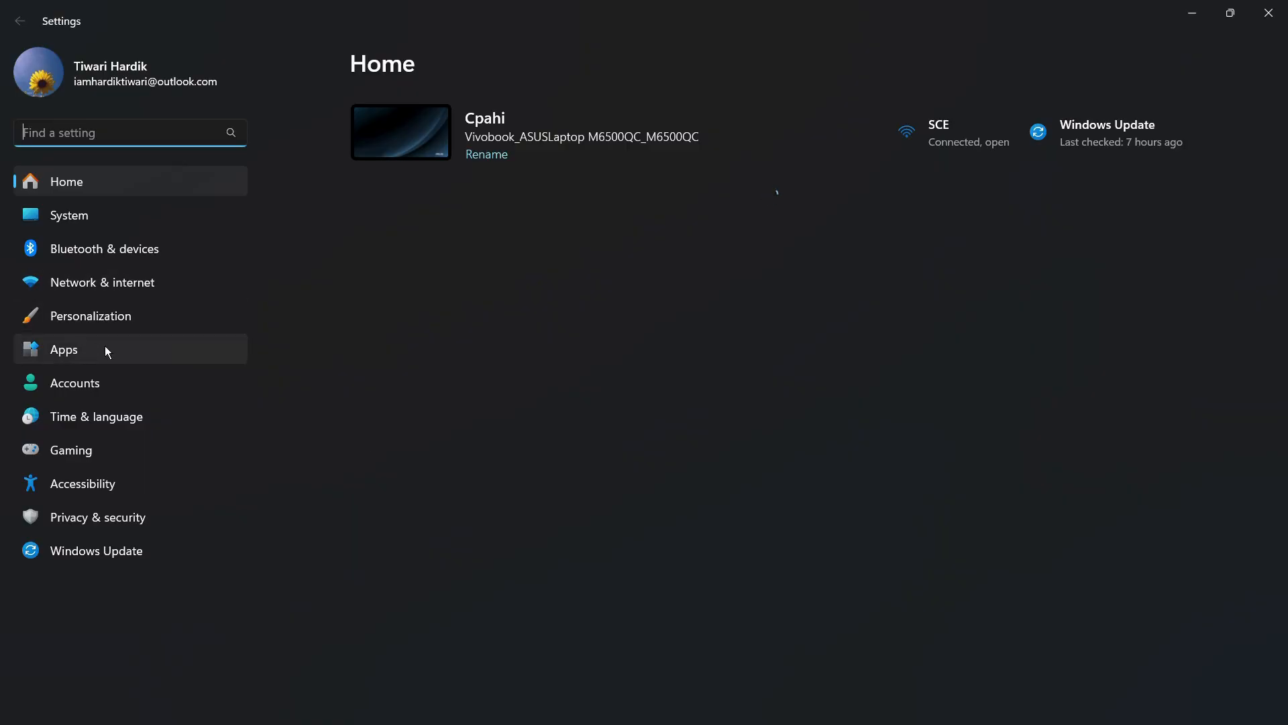
mouse_move(100, 357)
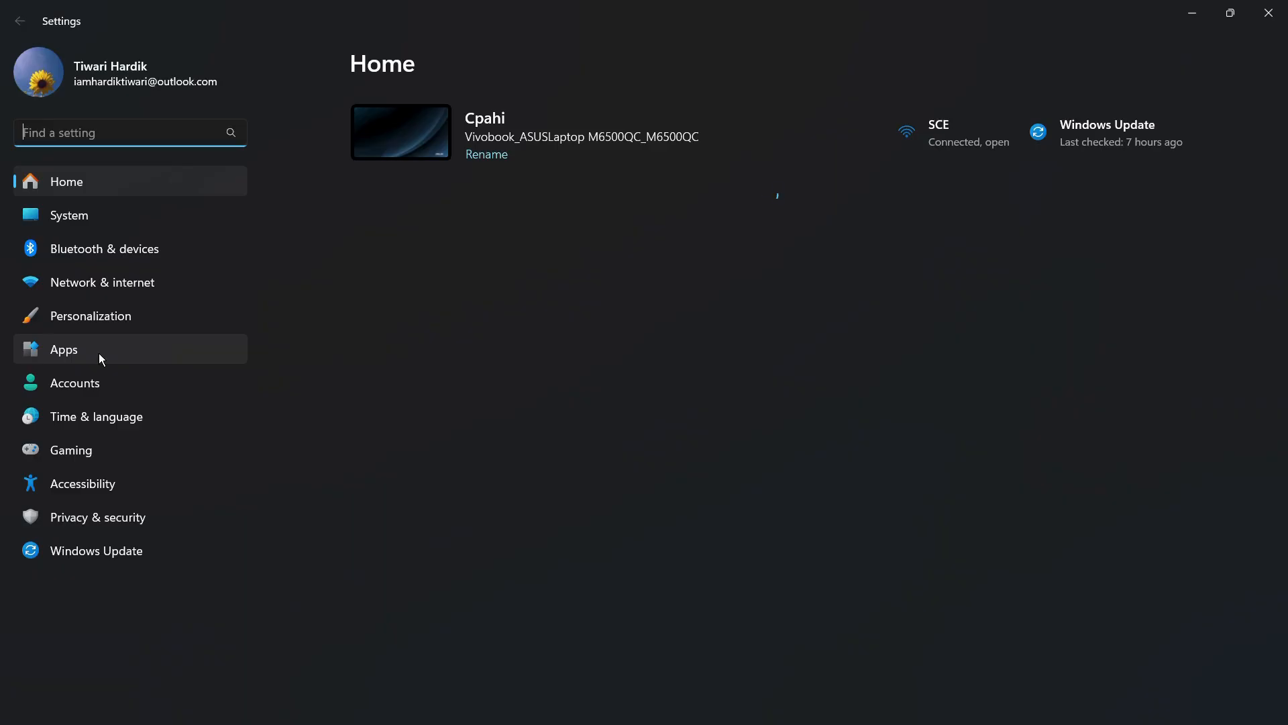
click(63, 349)
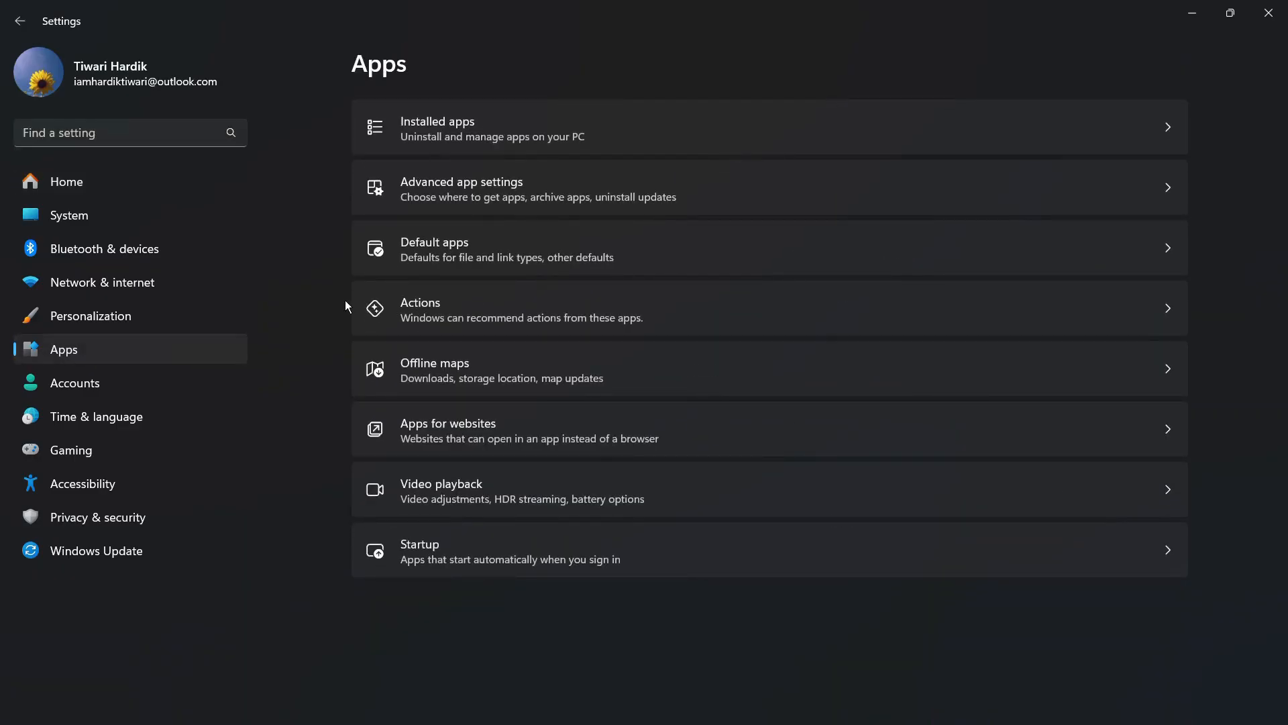
mouse_move(437, 128)
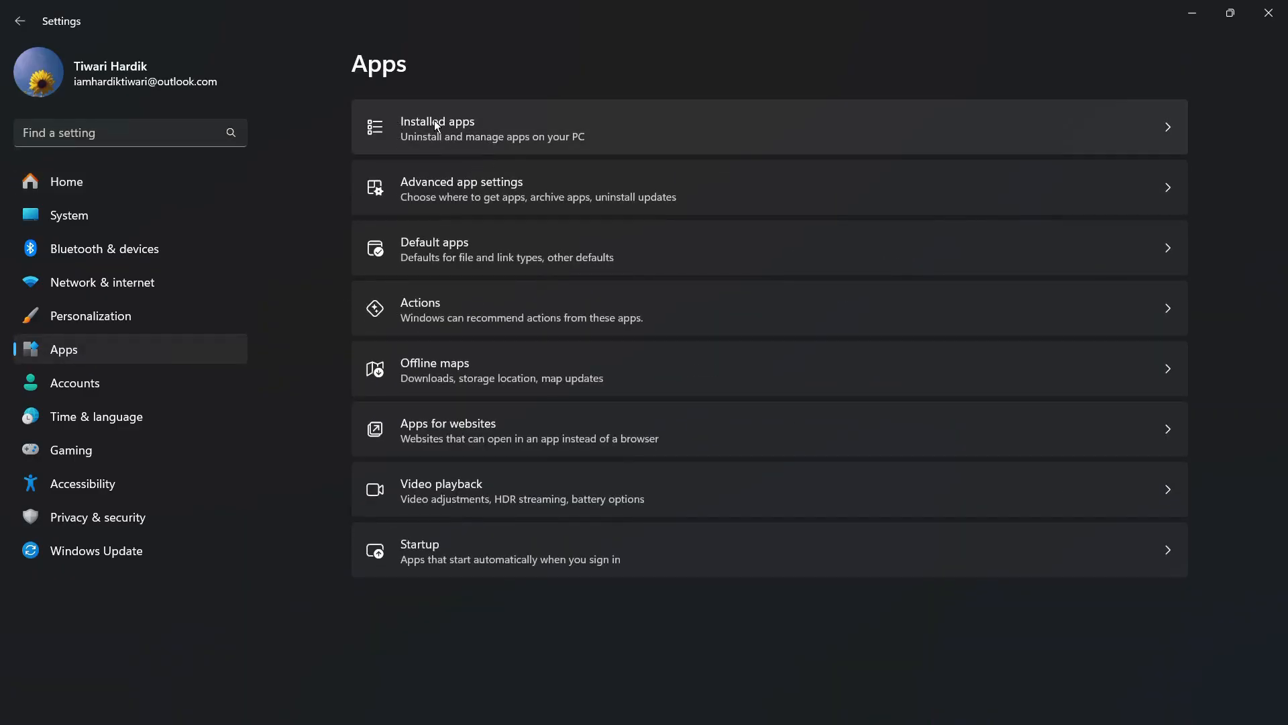
mouse_move(475, 135)
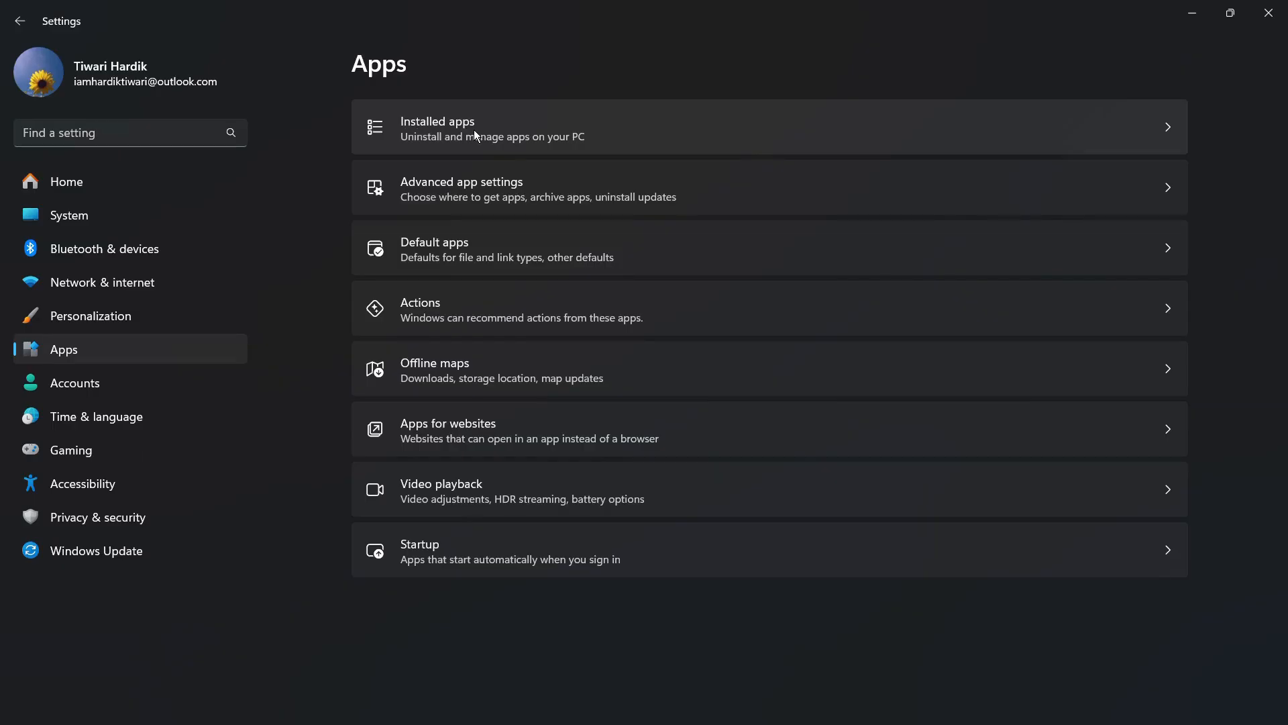
mouse_move(408, 150)
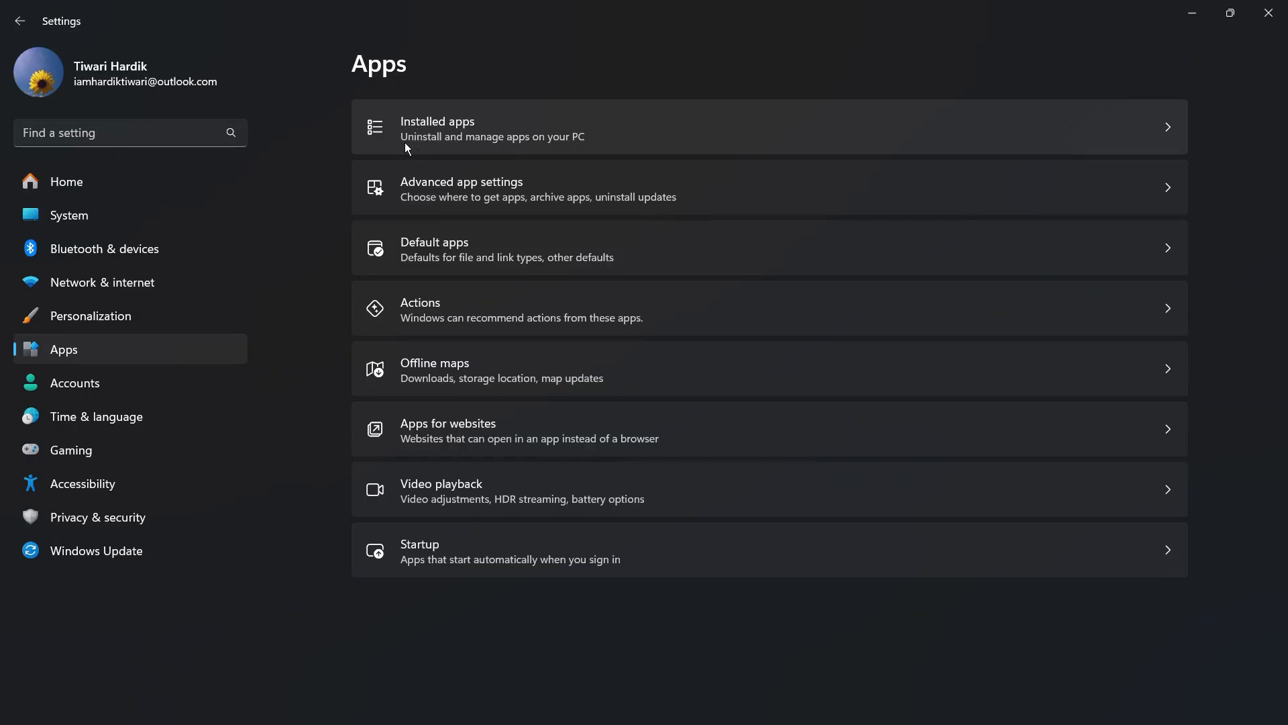
mouse_move(453, 151)
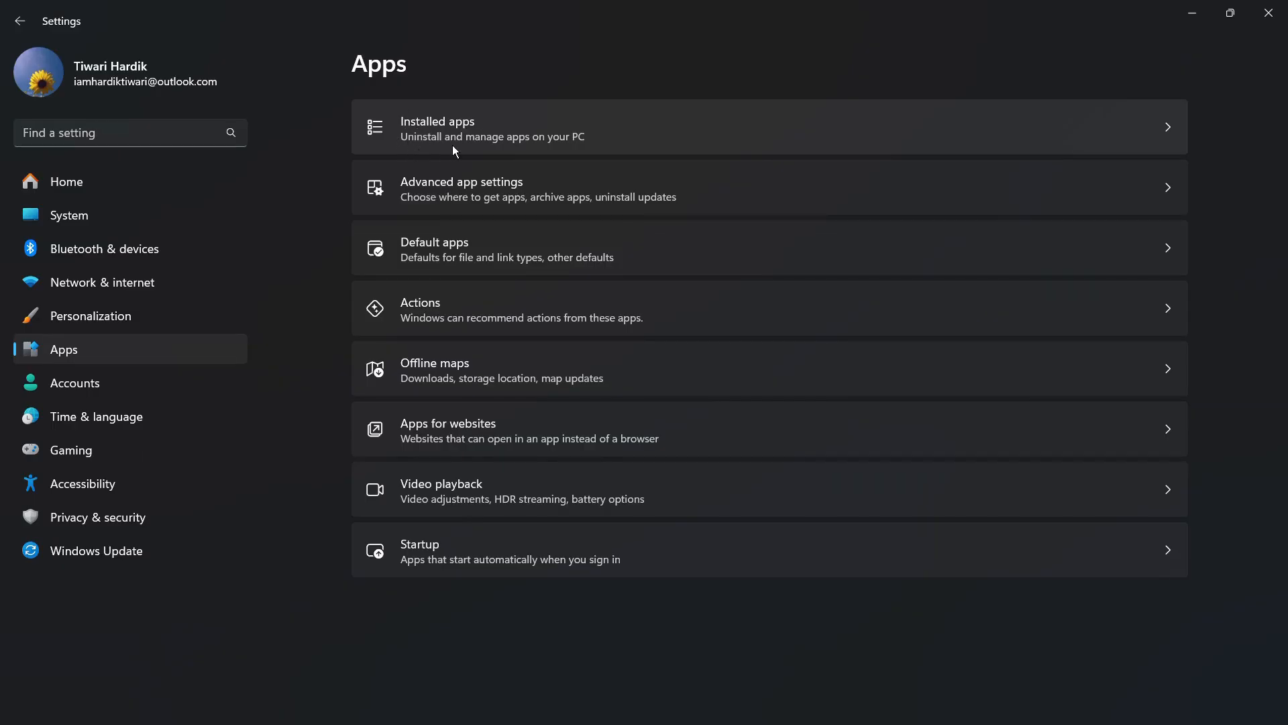
mouse_move(585, 135)
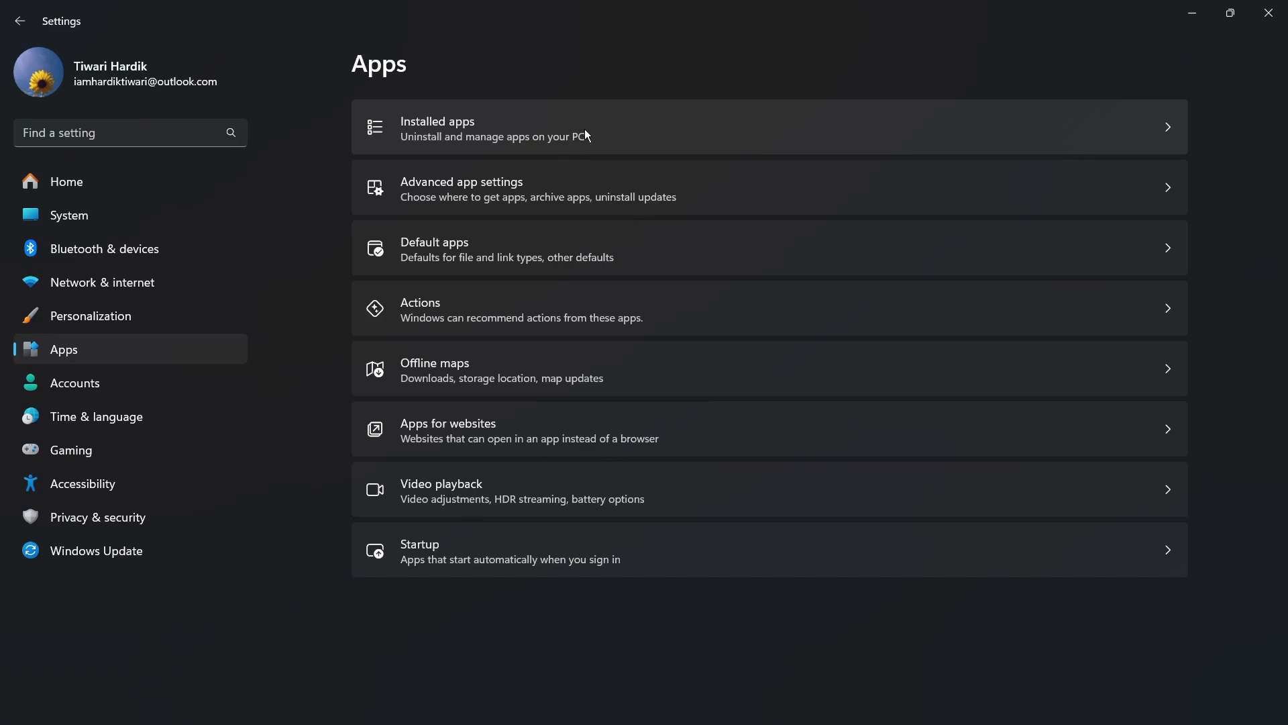
mouse_move(489, 135)
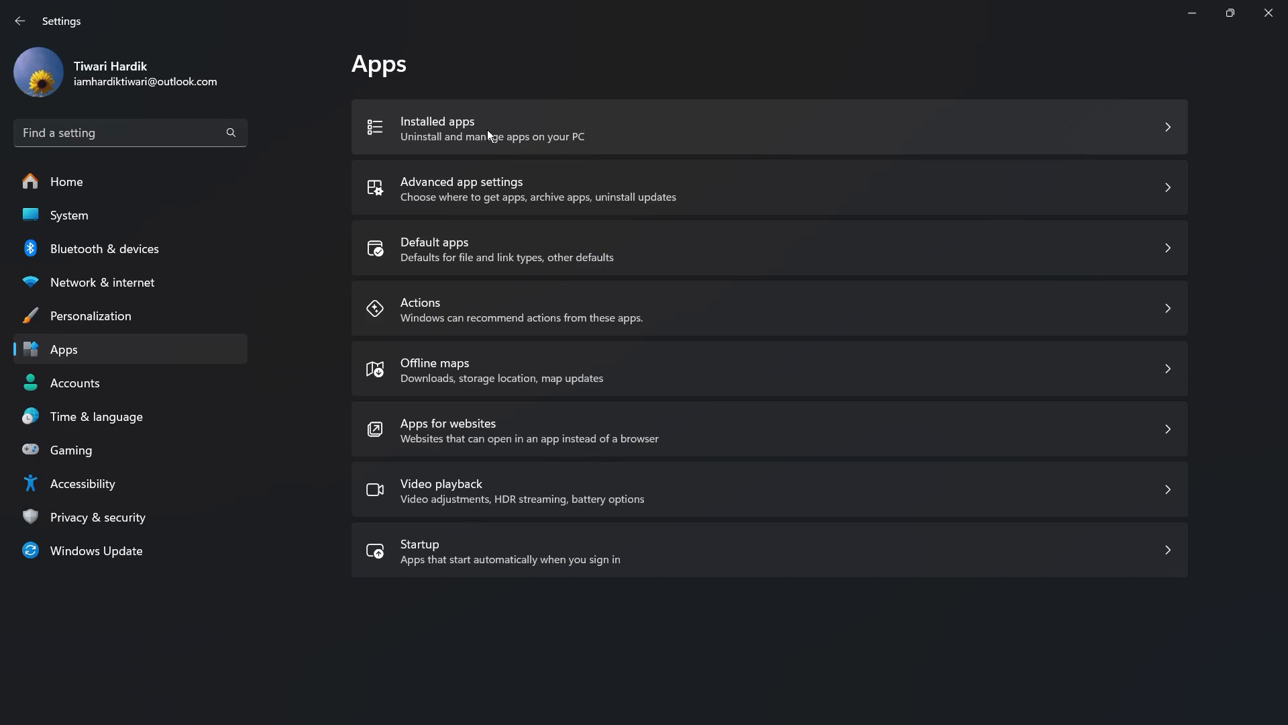
- Filter Installed apps by 'java' to find Java 8 Update 451 (64-bit)
click(493, 128)
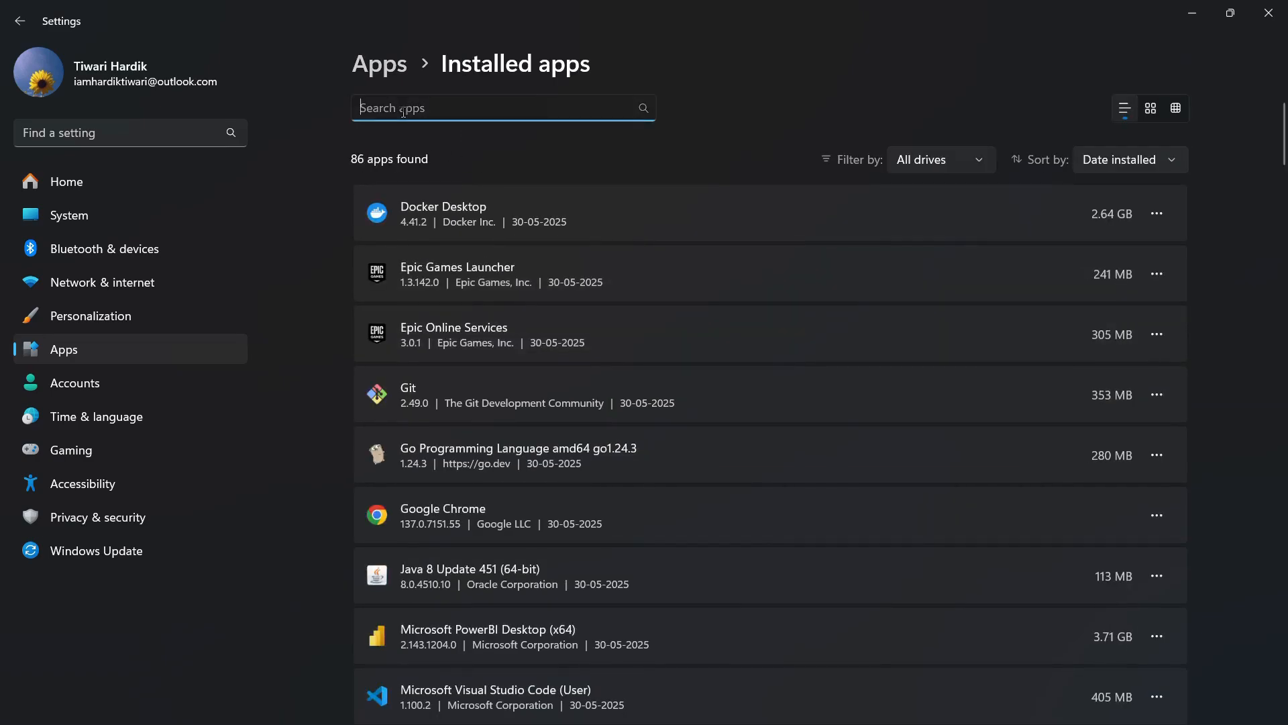
text(java)
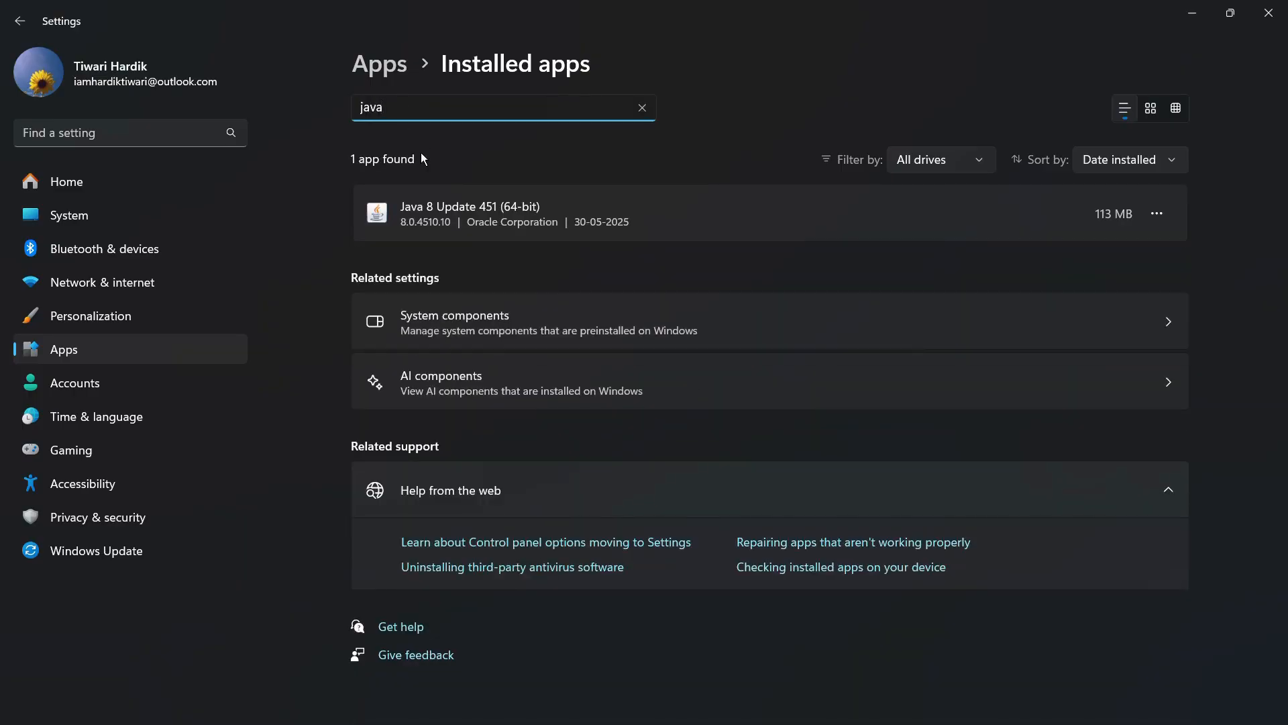
mouse_move(452, 223)
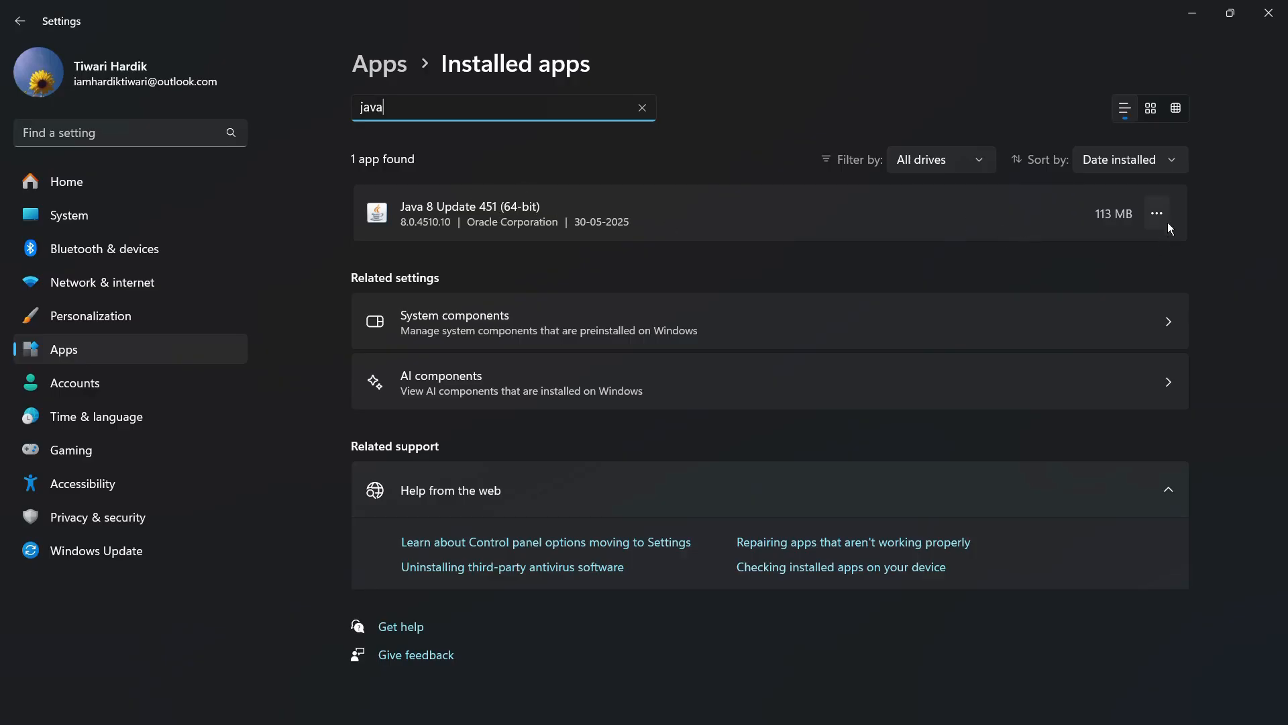
mouse_move(1035, 217)
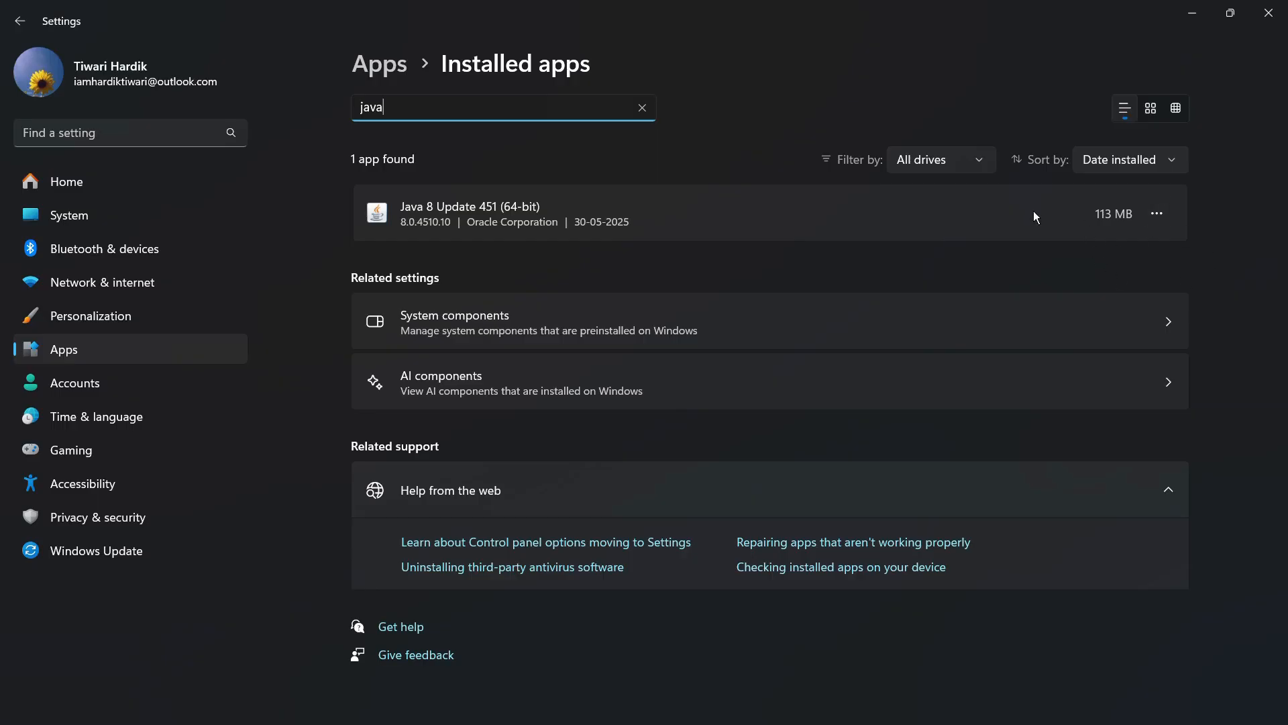
mouse_move(1167, 235)
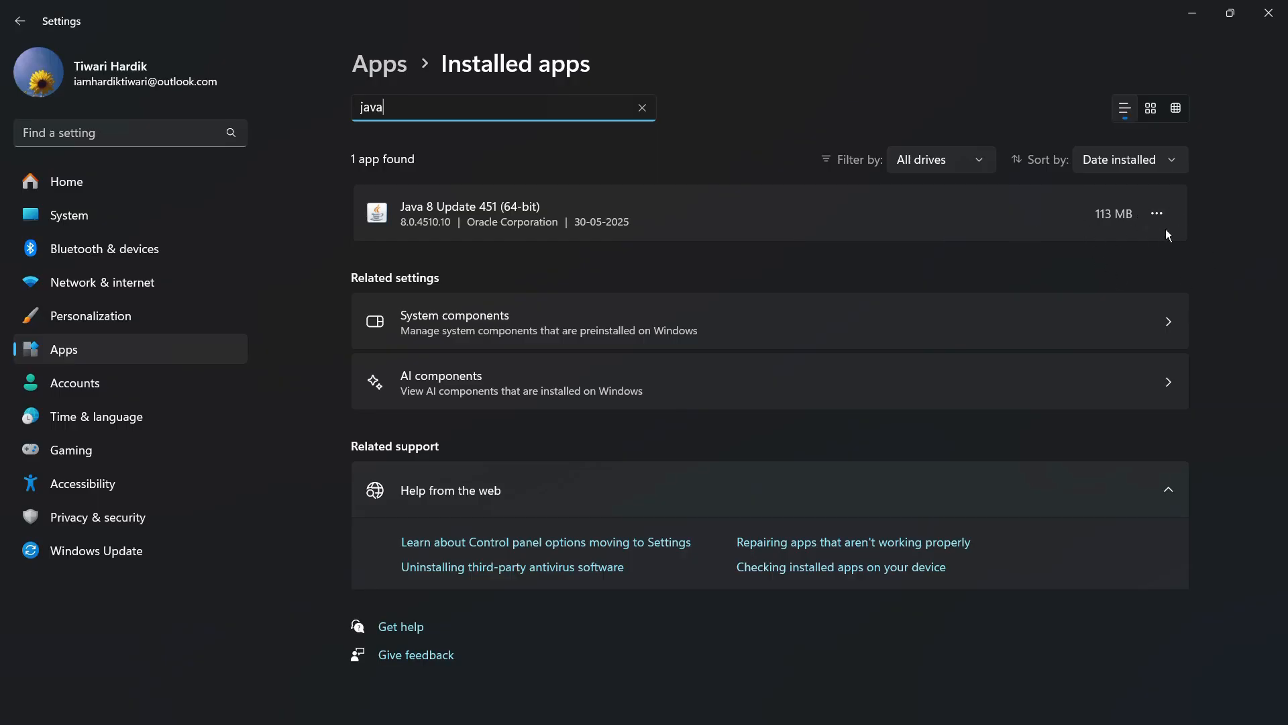
mouse_move(1156, 212)
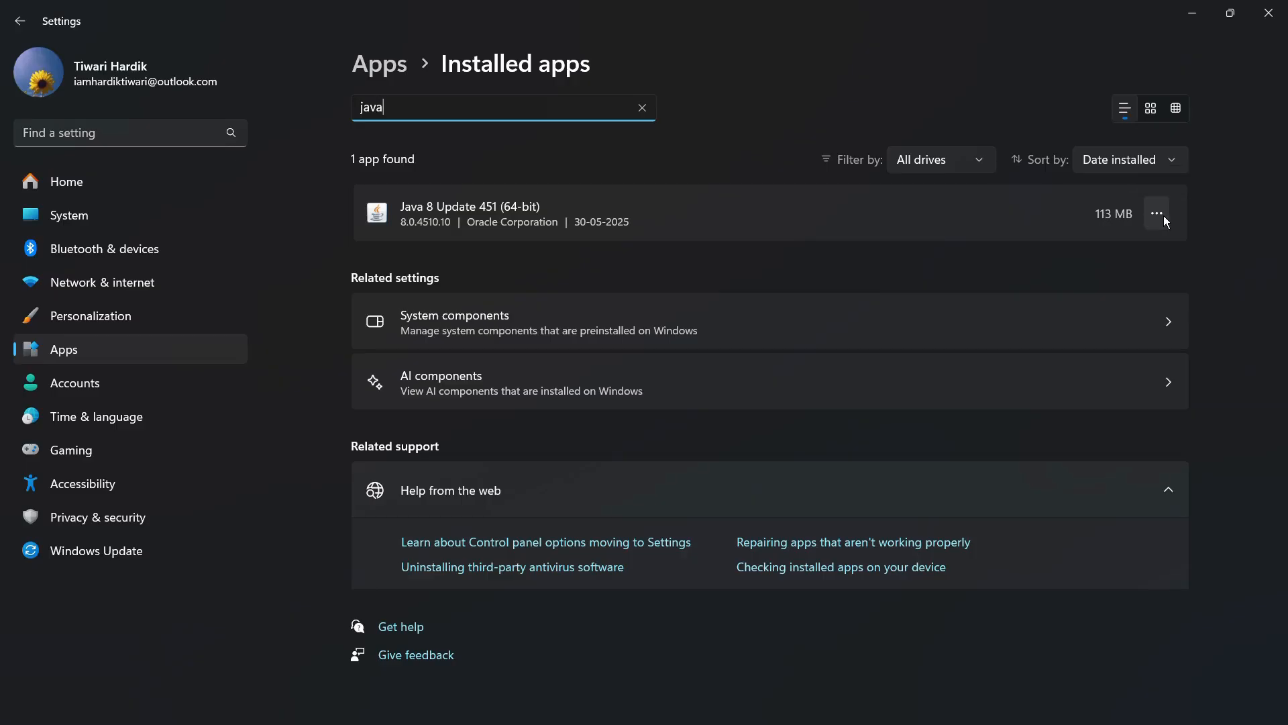
- Uninstall Java 8 Update 451 (64-bit) and confirm the removal
click(1156, 213)
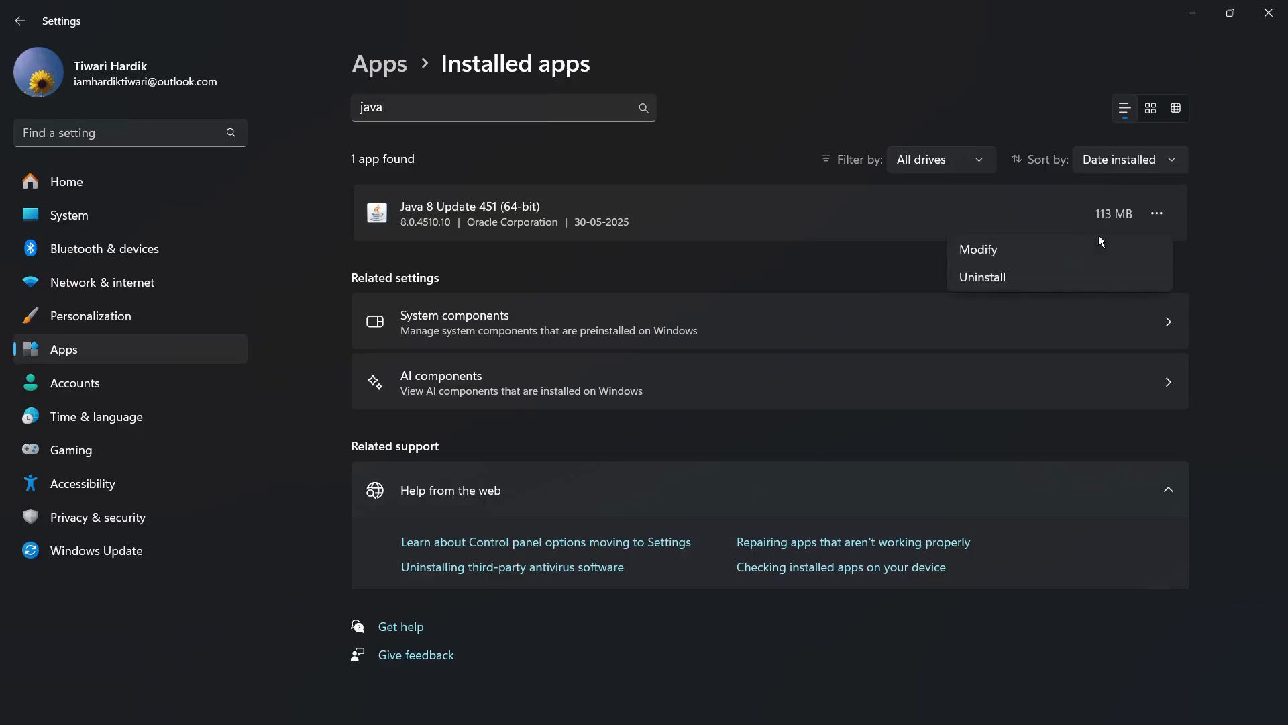
mouse_move(982, 277)
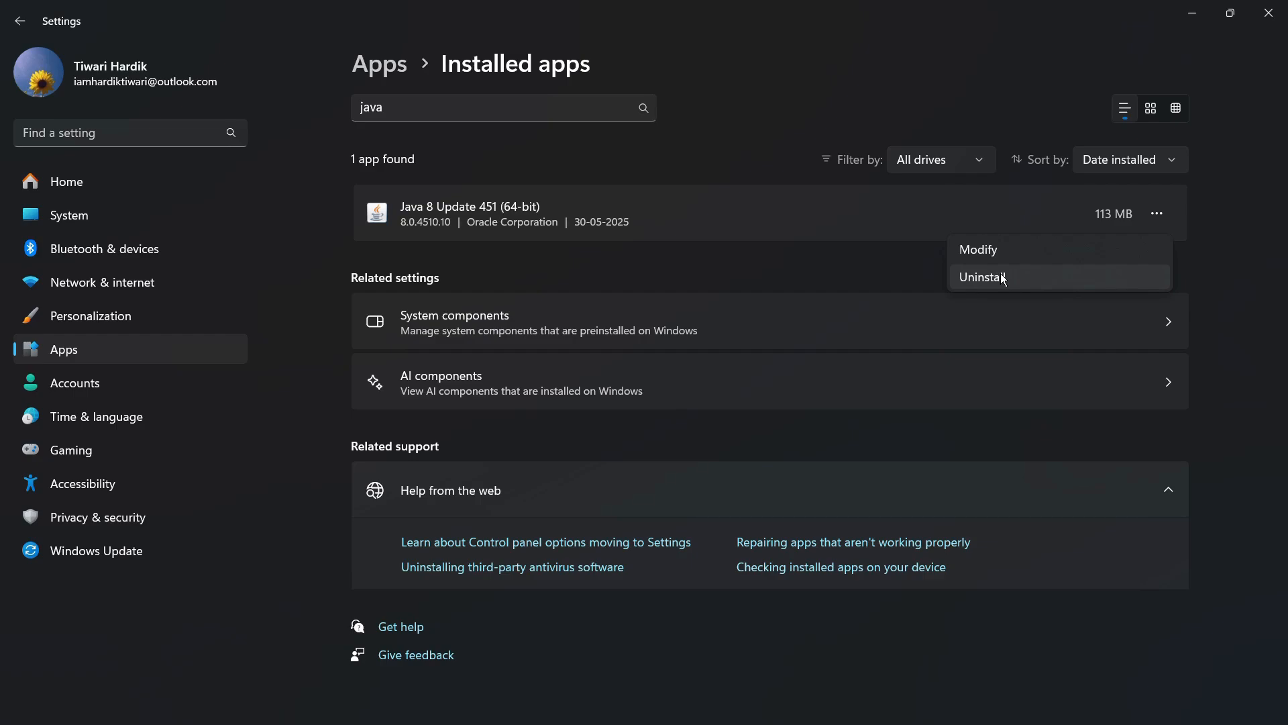
click(981, 277)
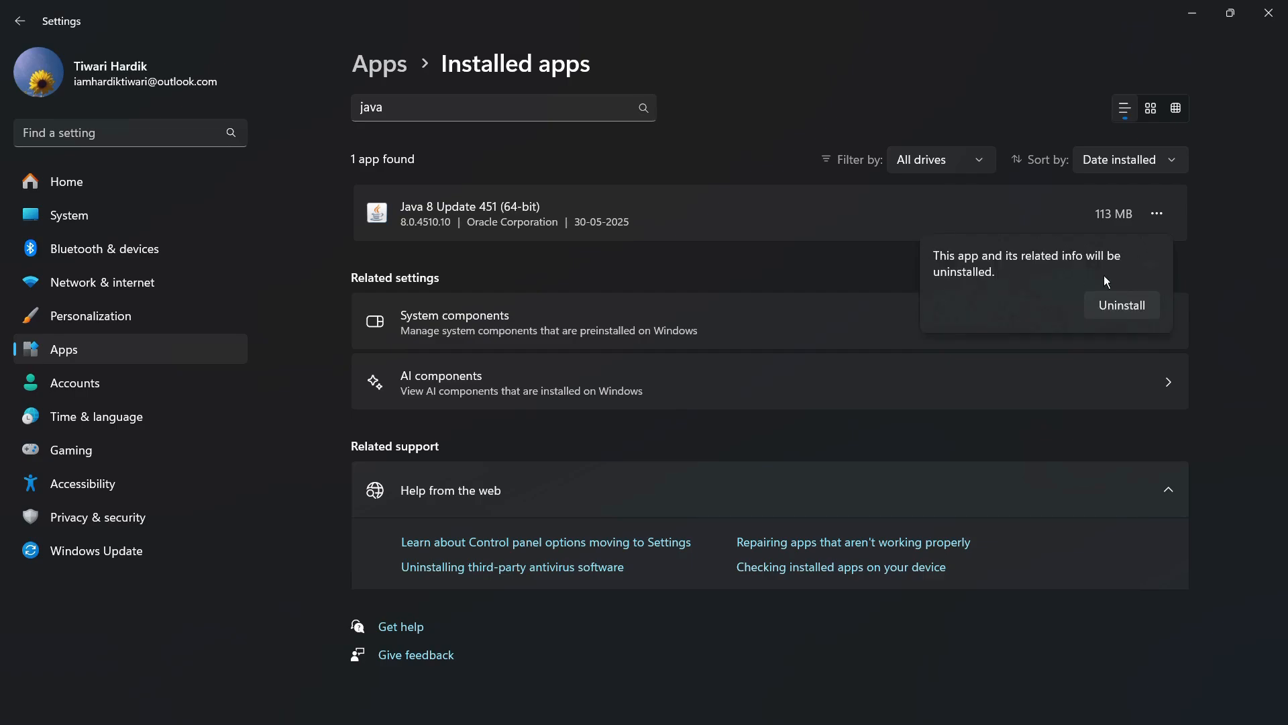
mouse_move(1022, 224)
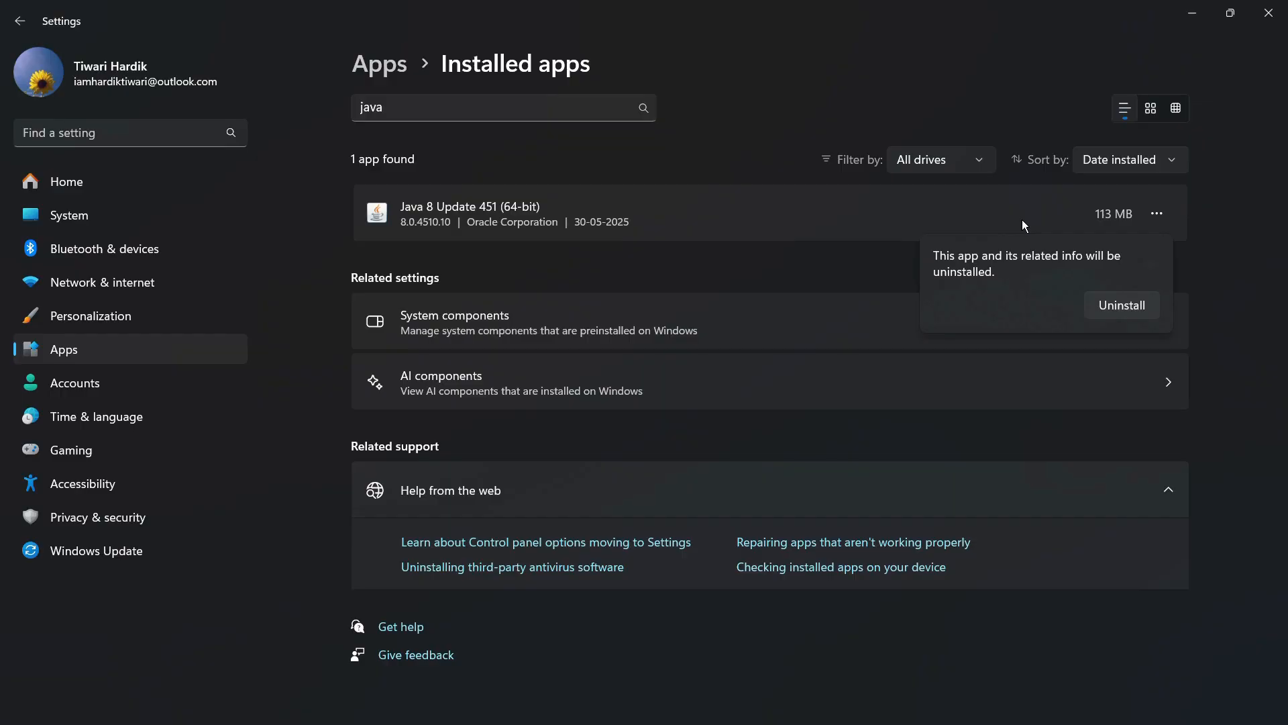
mouse_move(1121, 304)
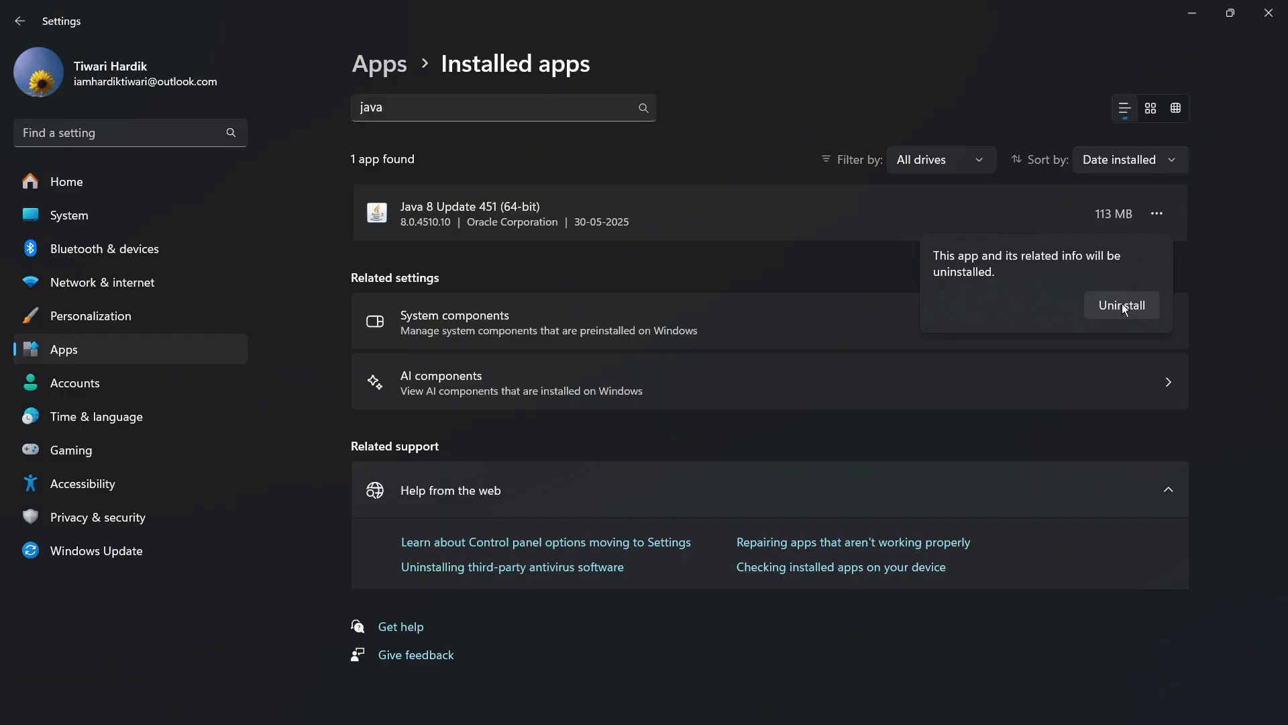
mouse_move(1111, 309)
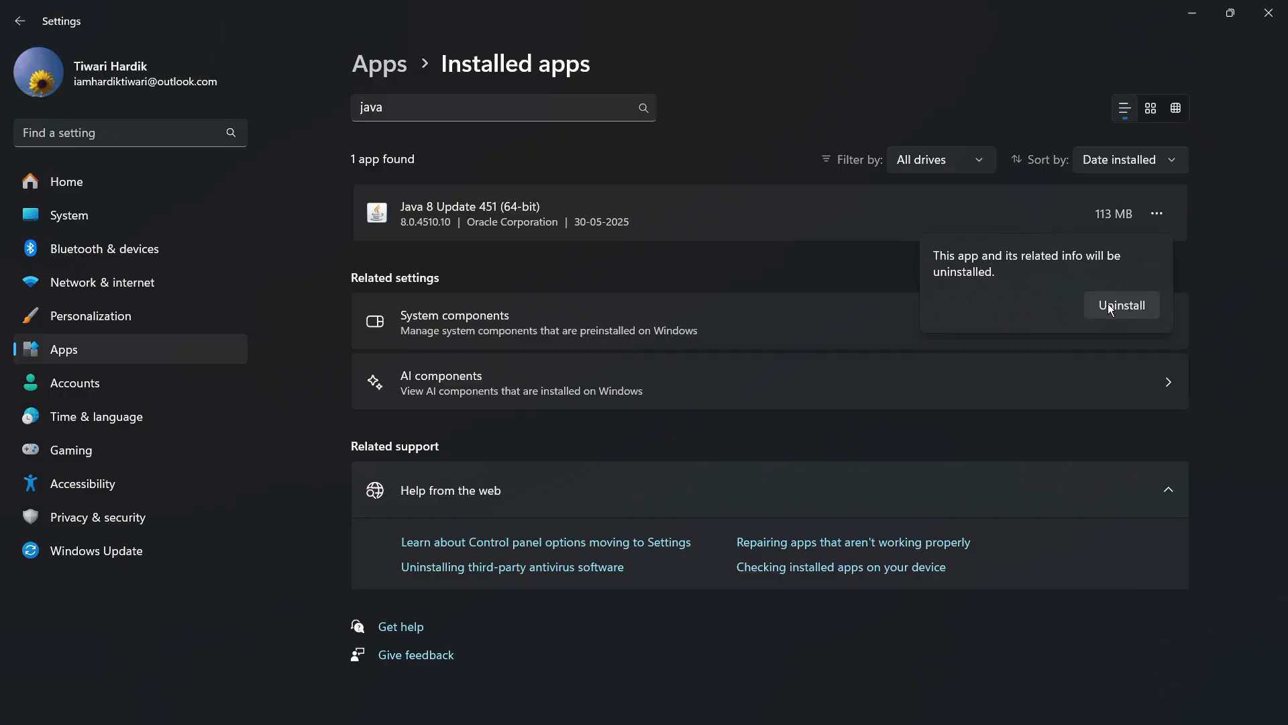
click(1120, 304)
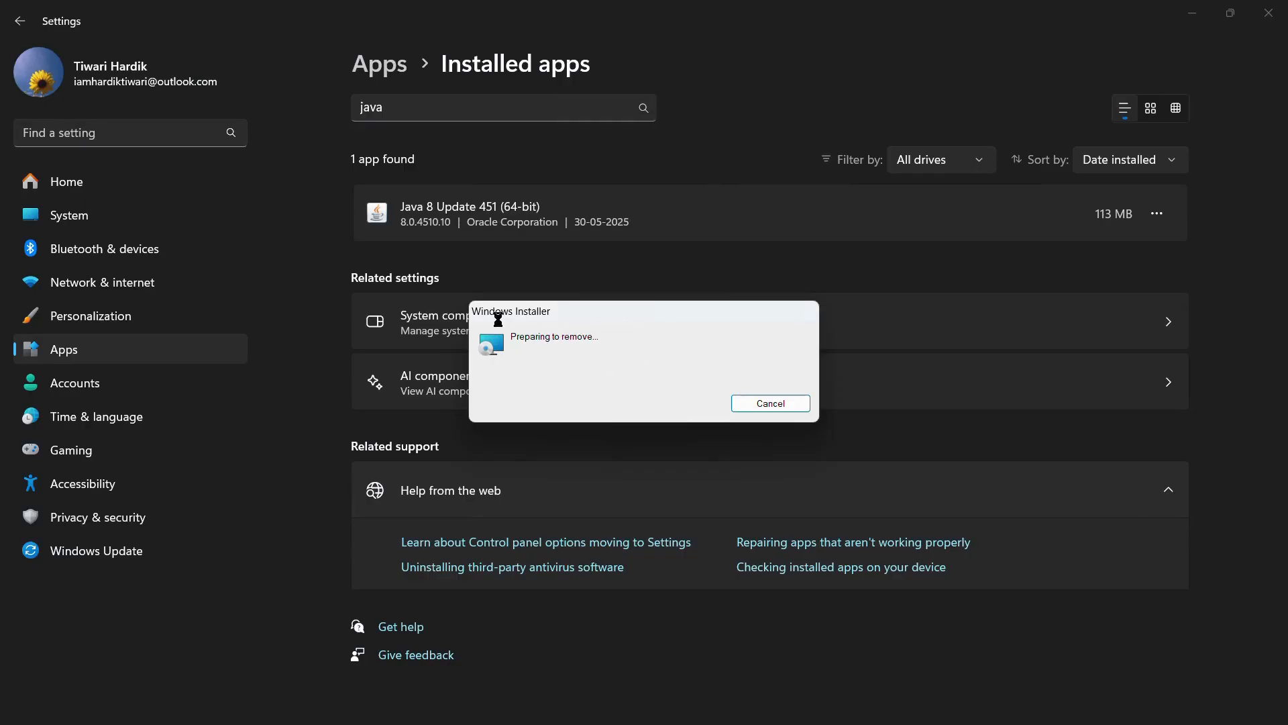
mouse_move(678, 402)
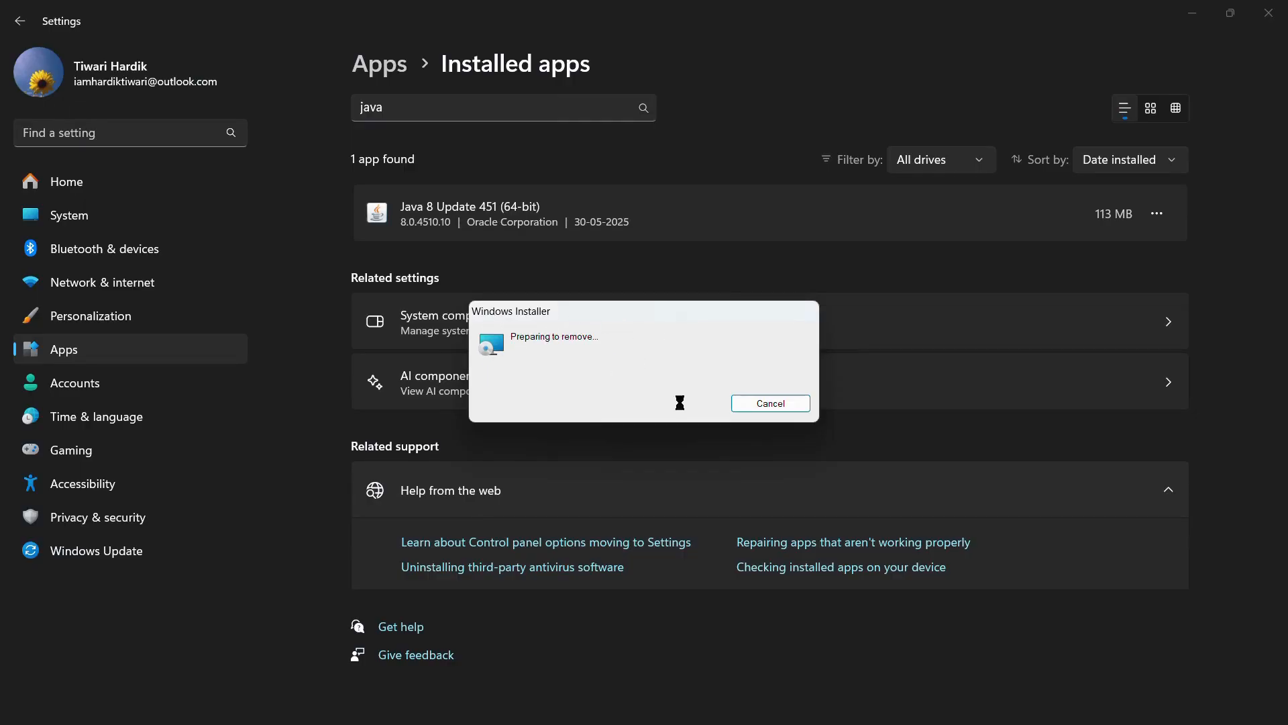
mouse_move(521, 350)
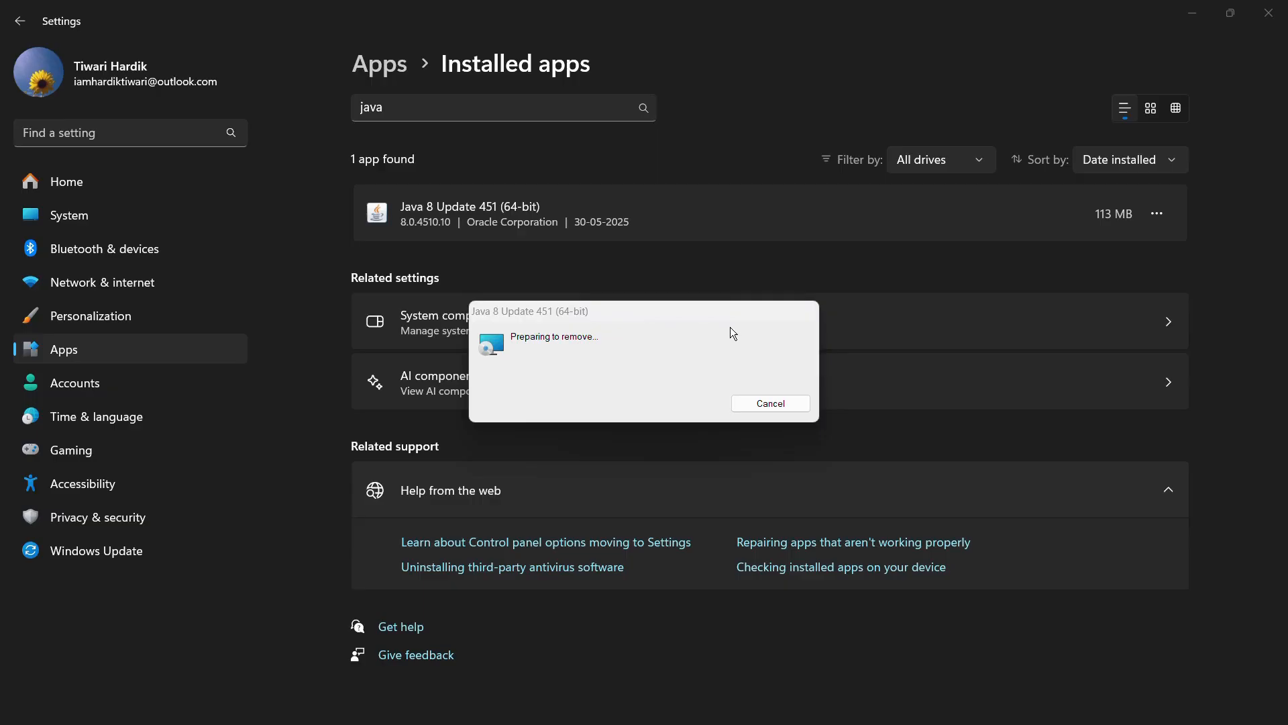
mouse_move(563, 494)
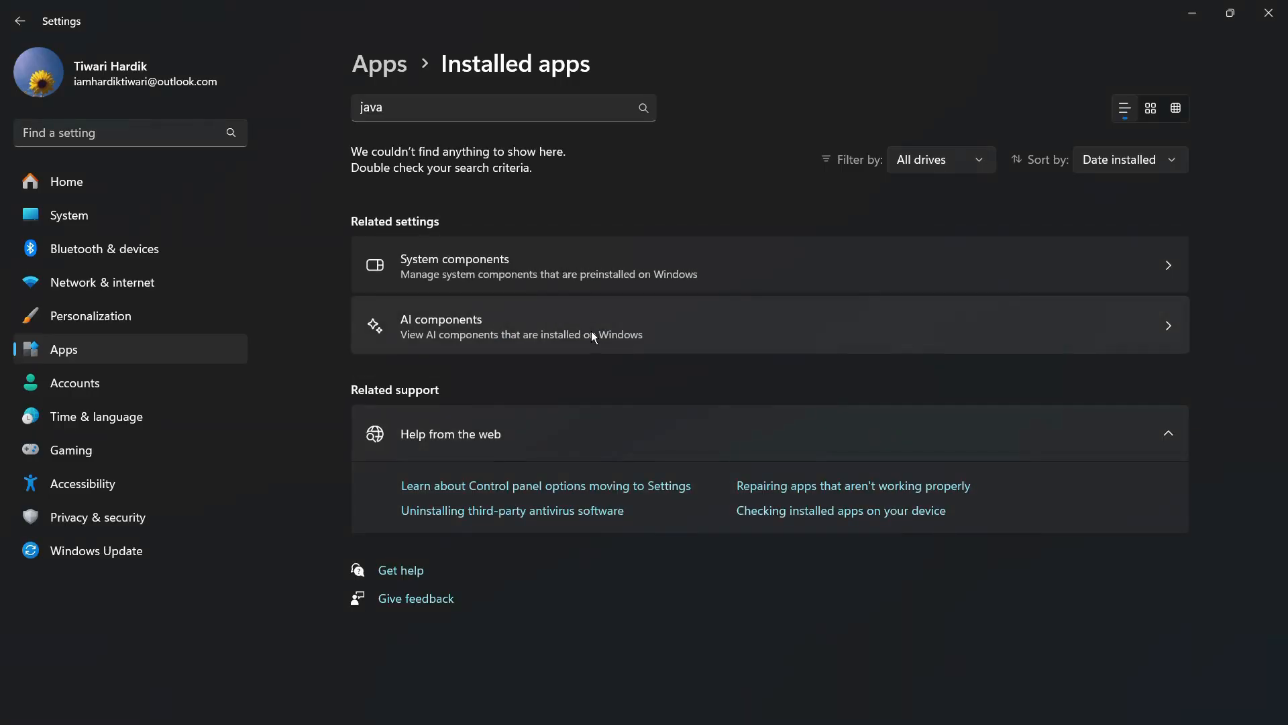
mouse_move(455, 319)
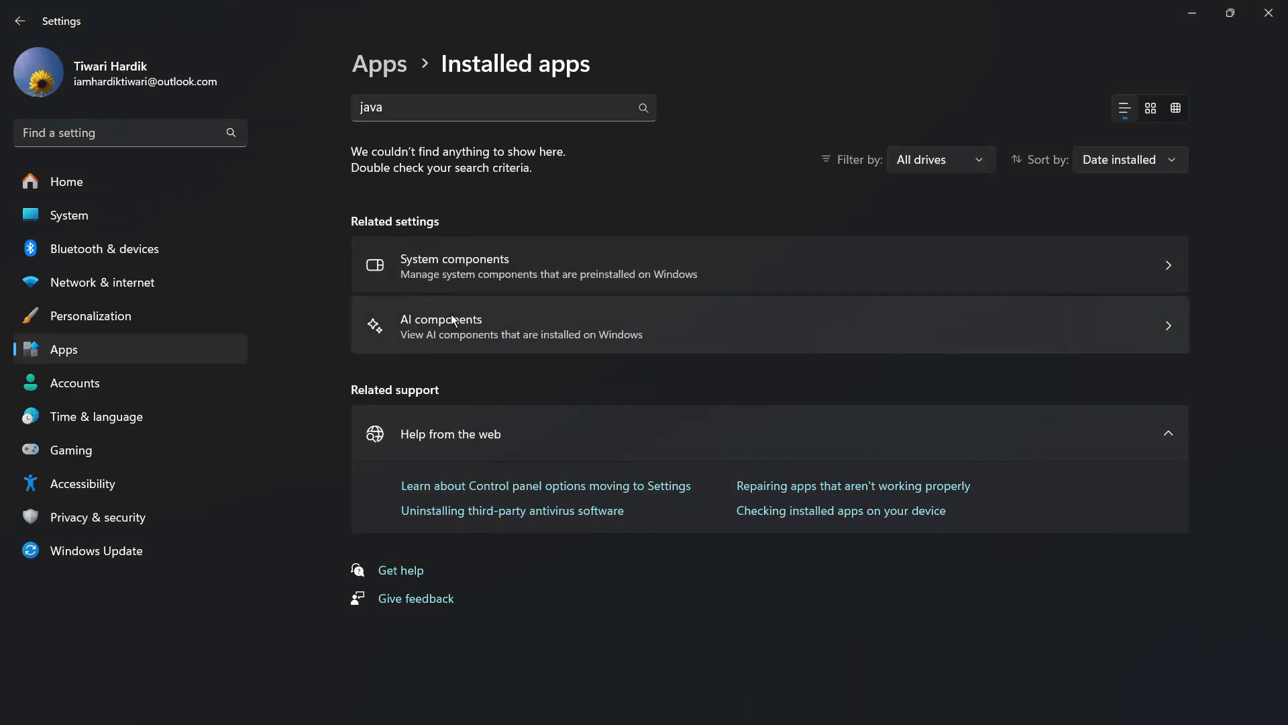
mouse_move(493, 196)
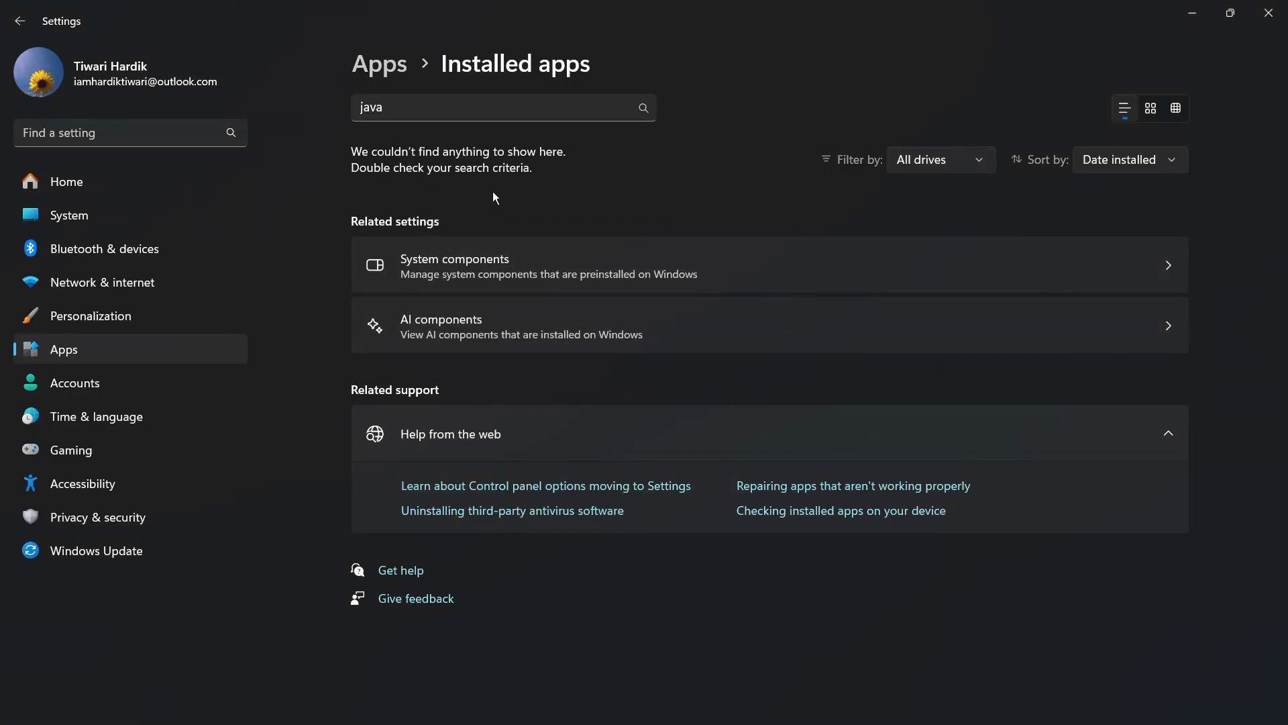
- Confirm 'java' finds no apps, then trim the search term to 'jav'
click(501, 107)
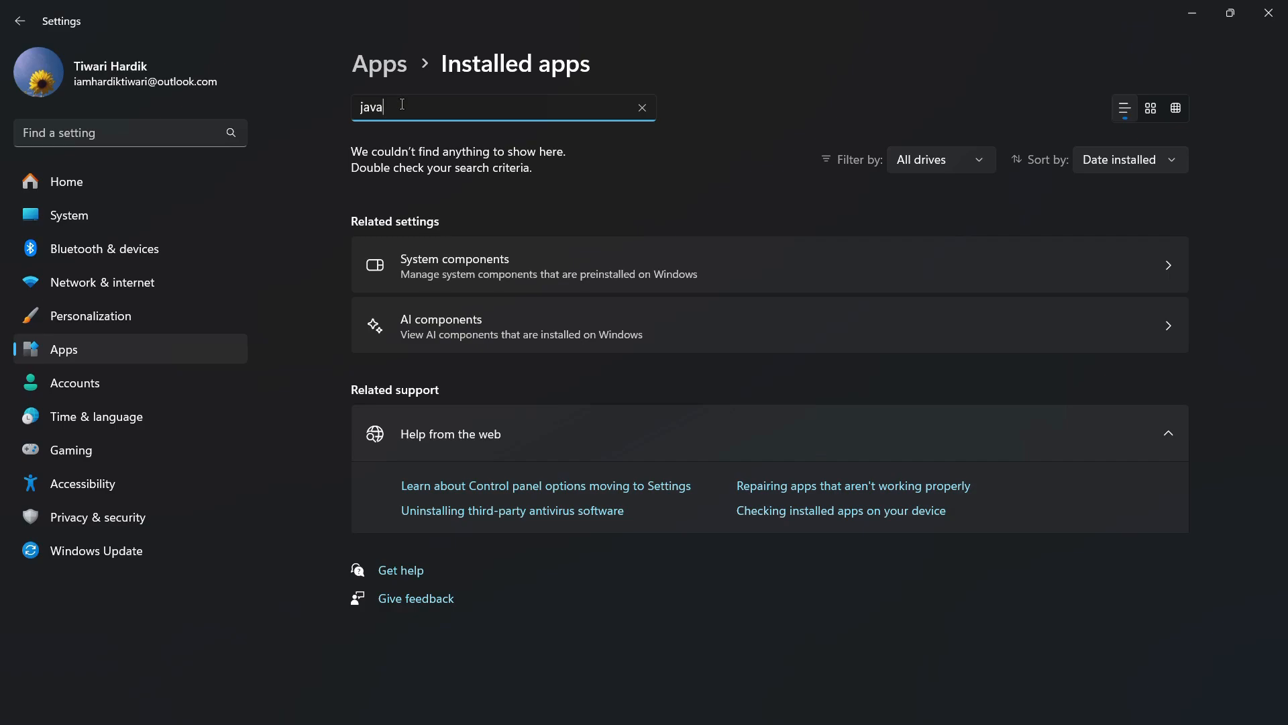
key(Backspace)
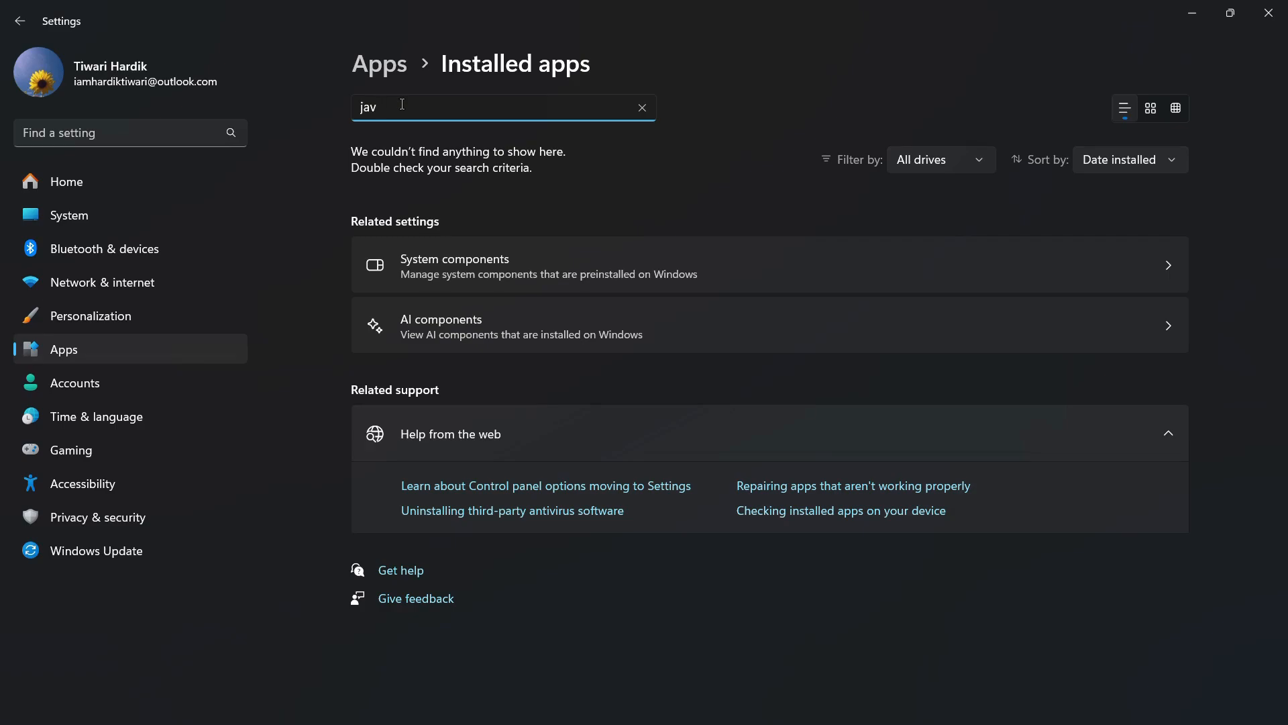